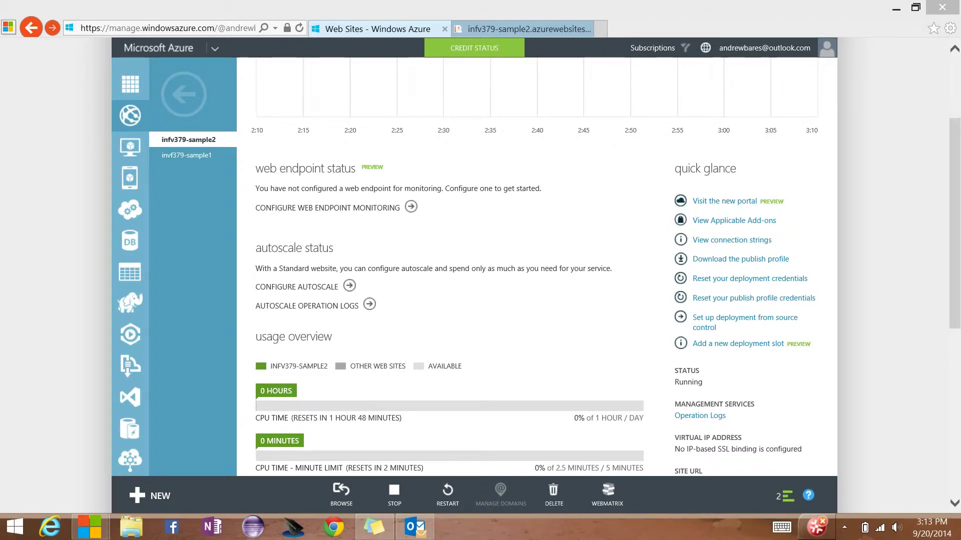
Launch WinSCP and create a new session using plain FTP (no encryption) on port 21
{"action": "left_click", "coordinate": [454, 527]}
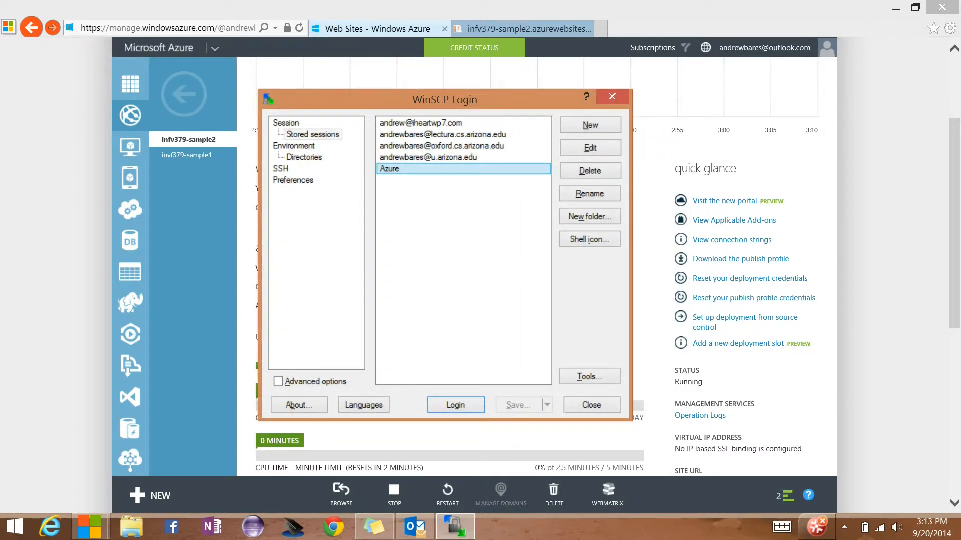
{"action": "left_click", "coordinate": [587, 125]}
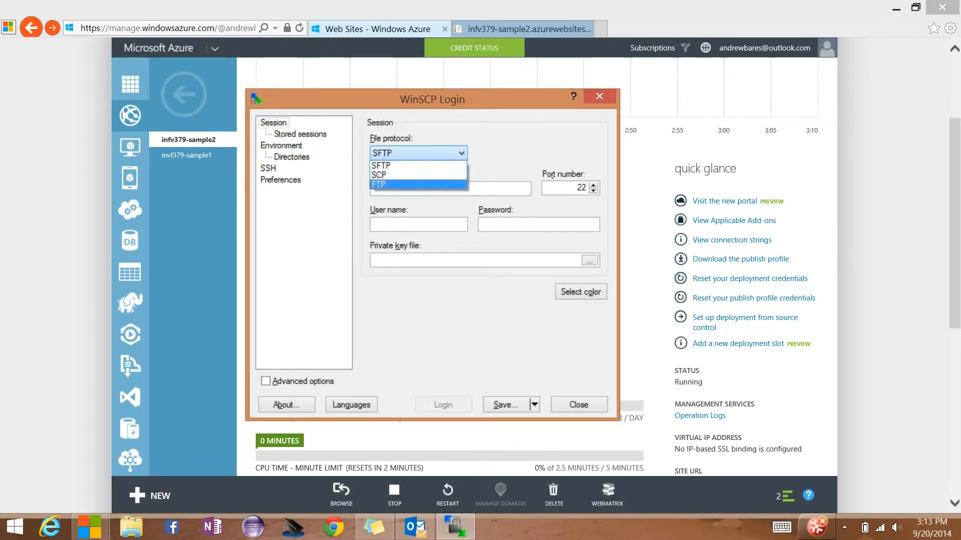
{"action": "left_click", "coordinate": [380, 184]}
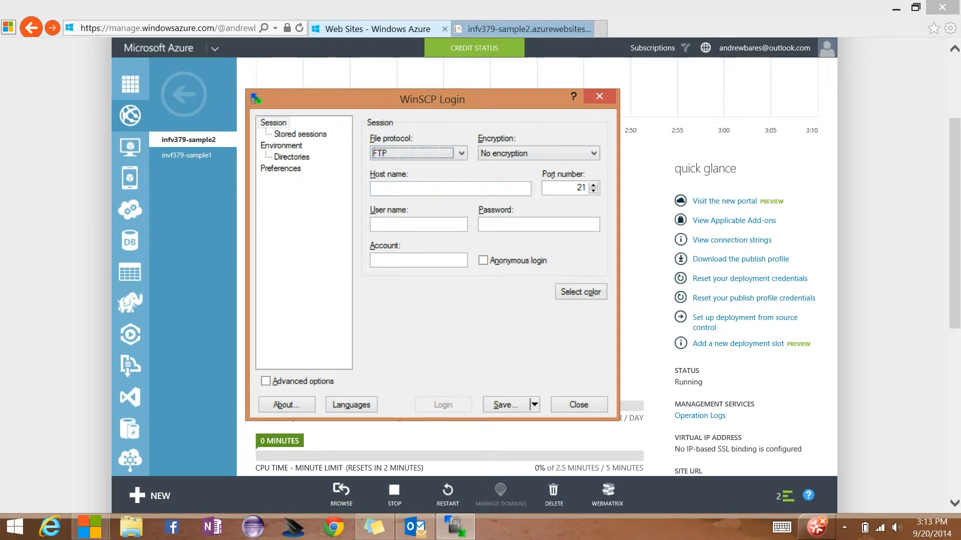